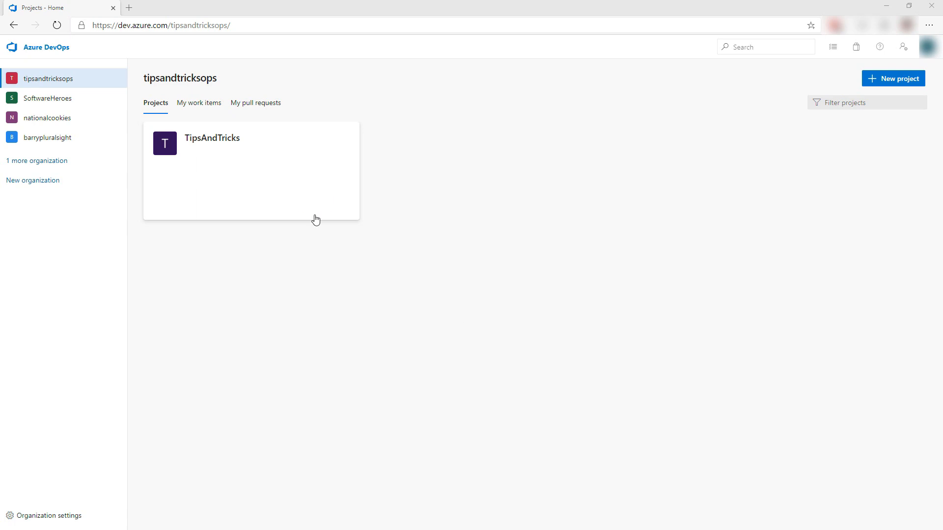
Step: Browse the TipsAndTricks repo's MyConsoleApp folder, its commit history and pull requests
click(212, 138)
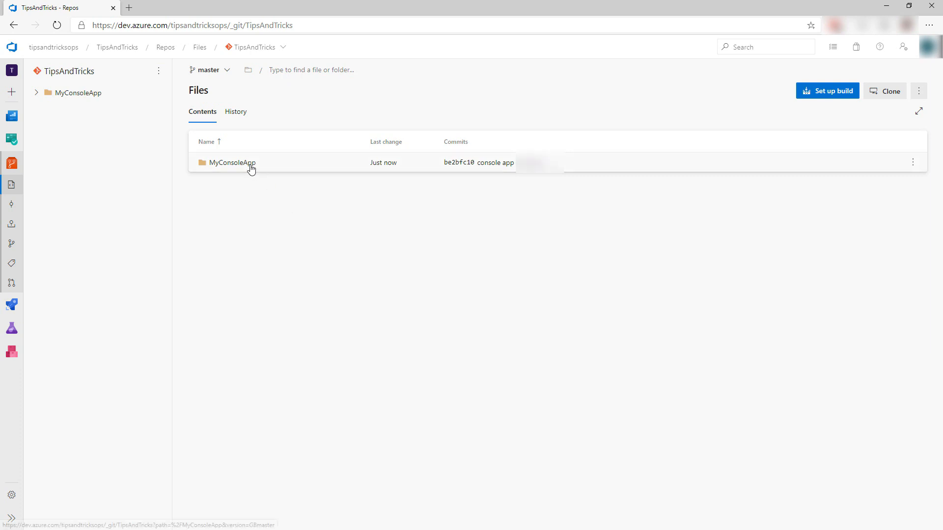
click(231, 163)
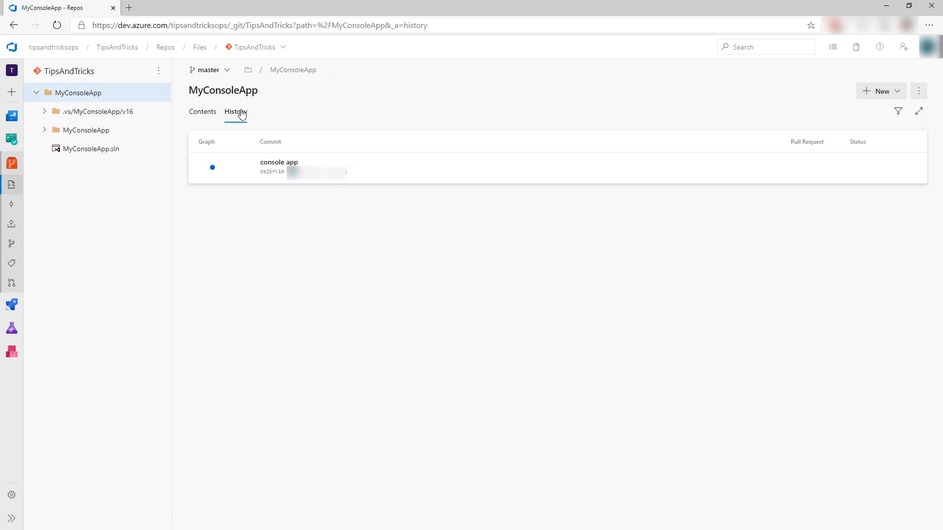
click(202, 112)
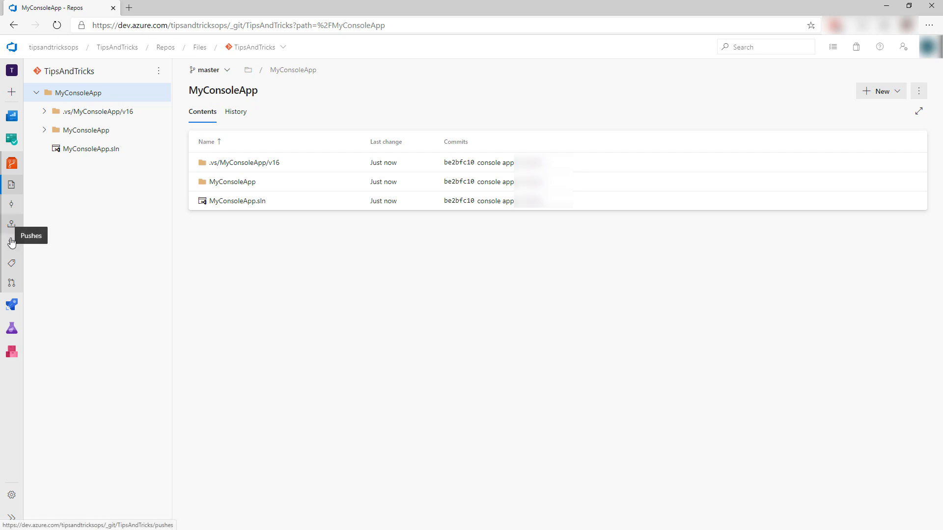
mouse_move(11, 268)
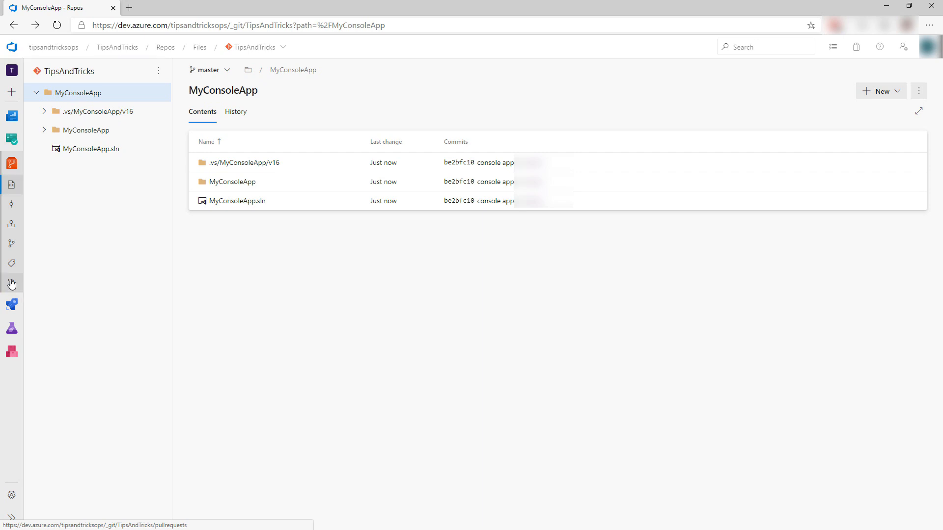
click(10, 205)
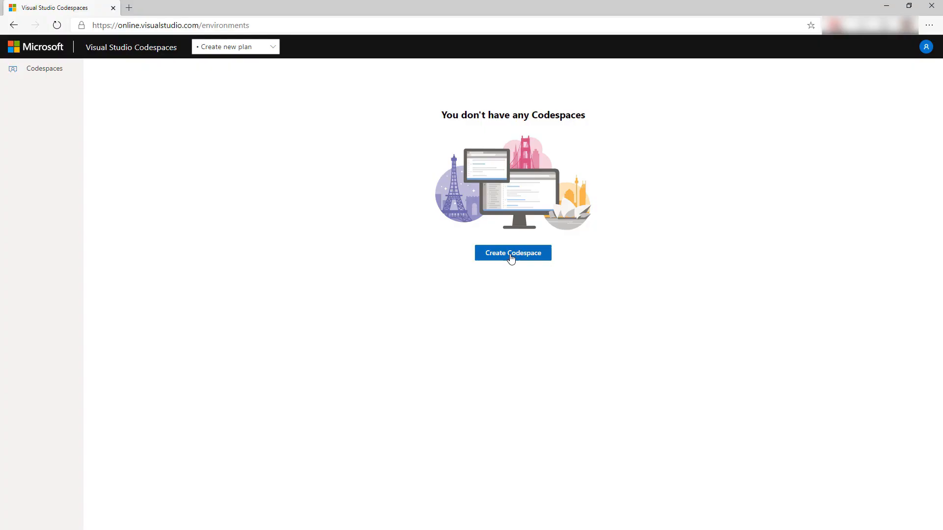
Step: Create a billing plan and the tipsandtricksenv codespace from the TipsAndTricks repository
click(512, 253)
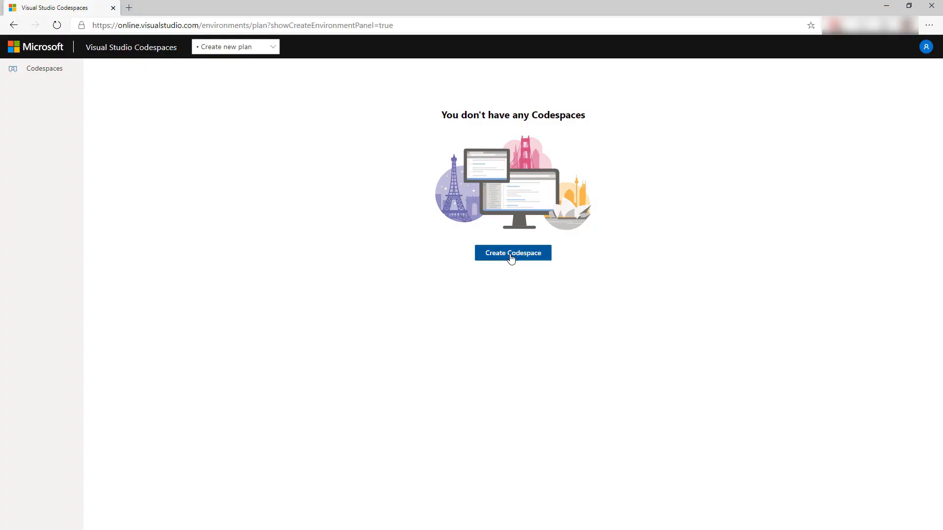
click(512, 252)
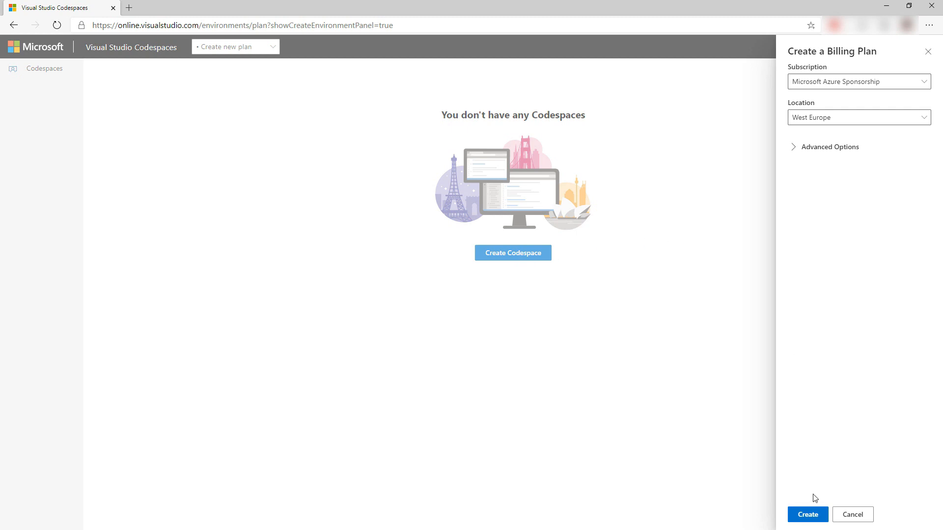
click(807, 514)
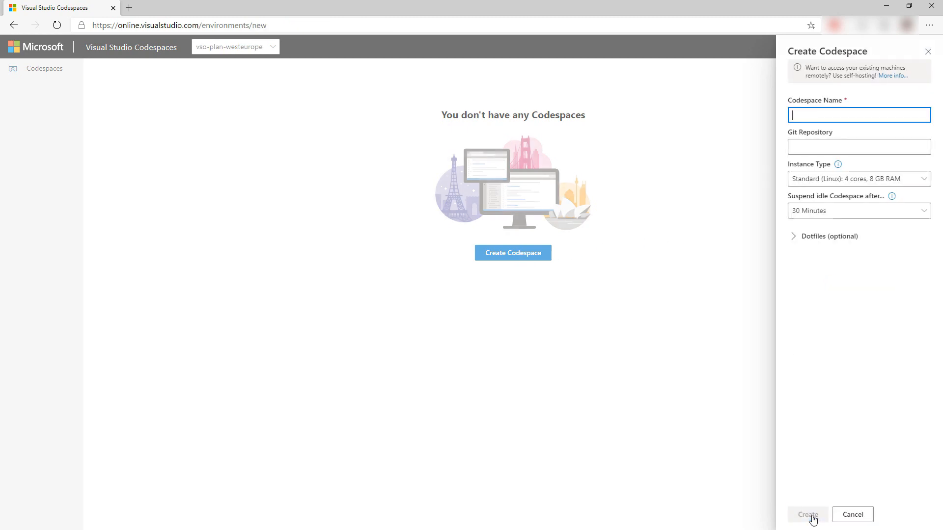
text(tipsandtricksenv)
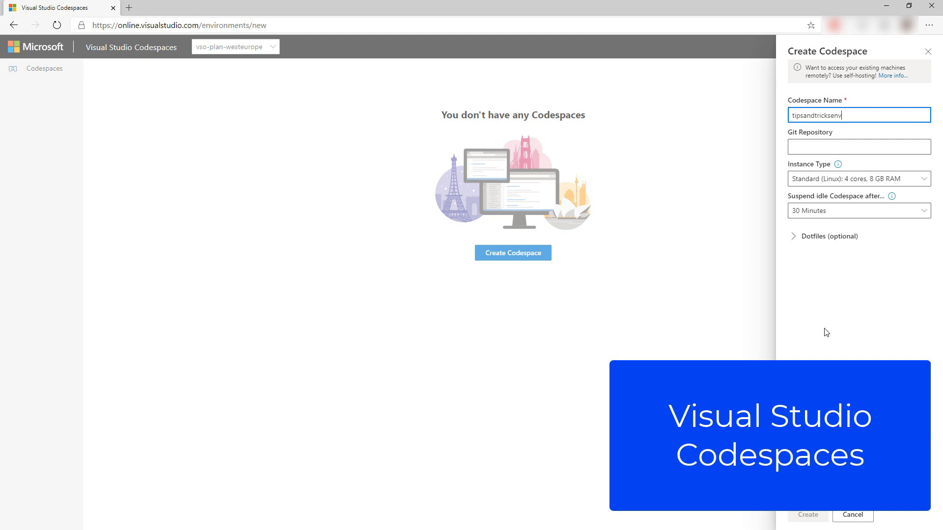
click(858, 147)
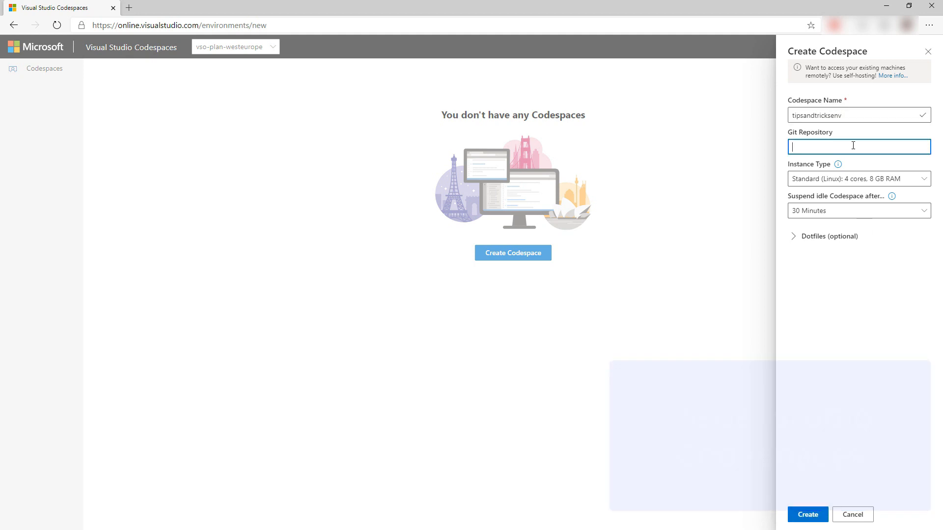
click(806, 514)
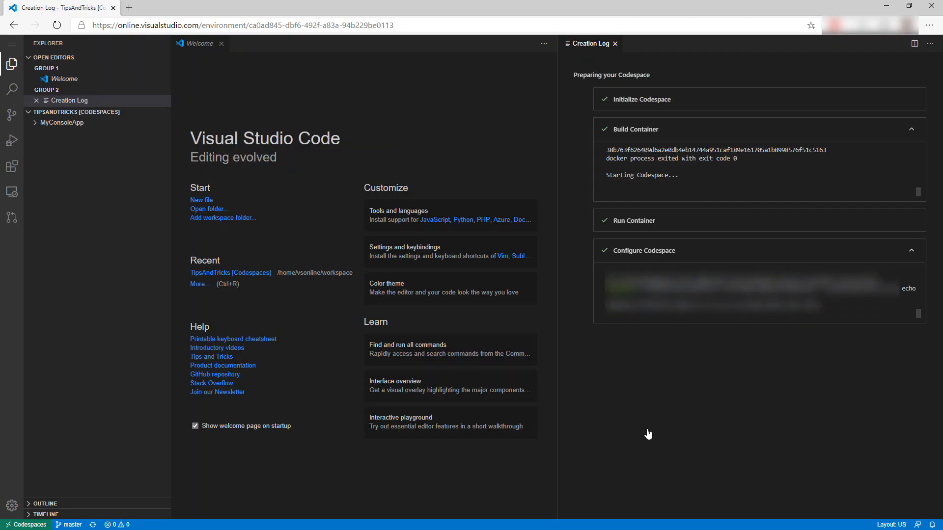
Step: Open MyConsoleApp's Program.cs and debug it, printing Hello World! with exit code 0
click(221, 43)
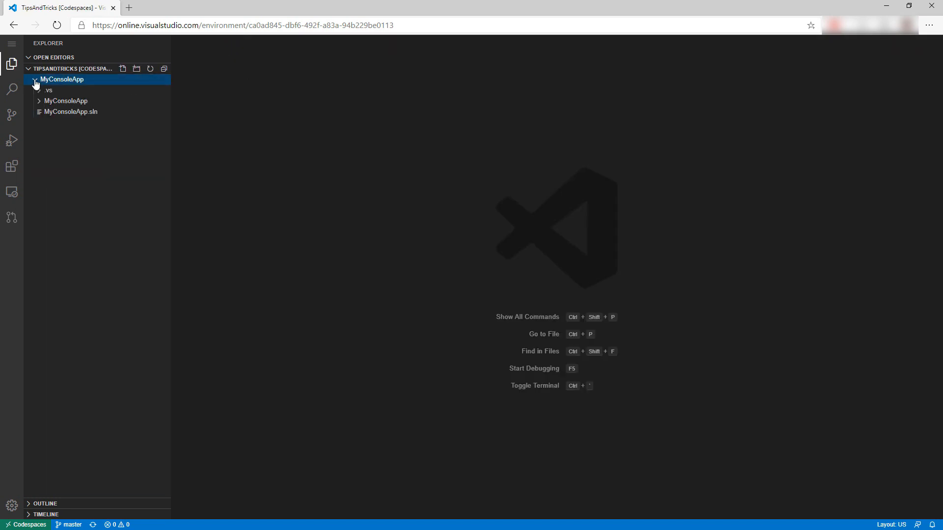
click(67, 100)
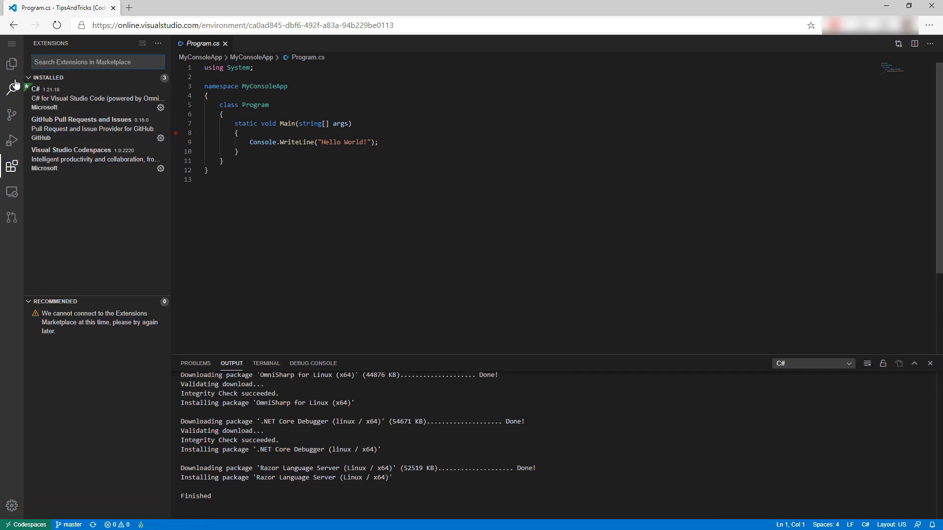
click(12, 64)
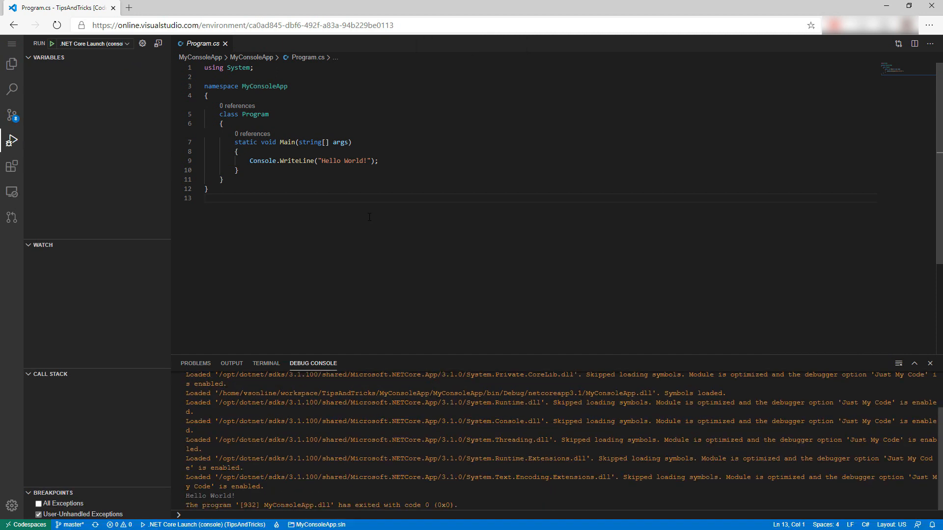
click(26, 524)
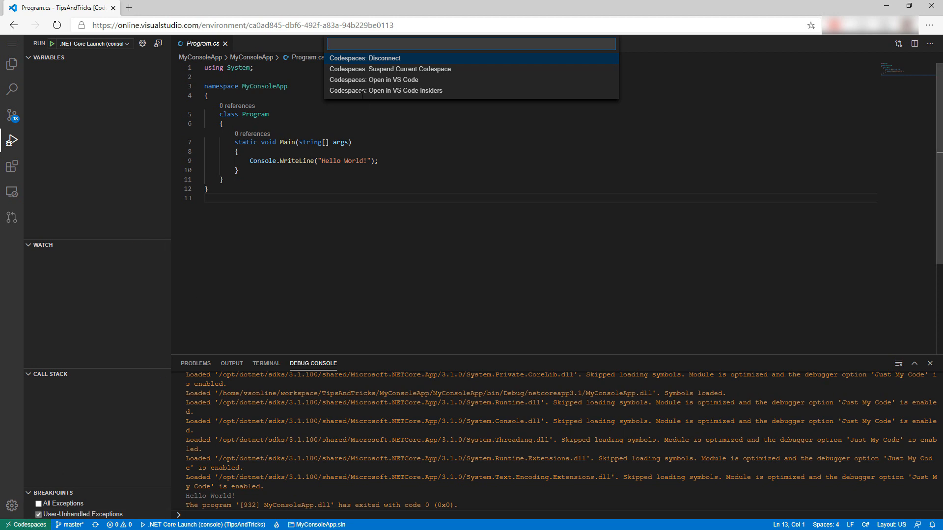
Step: Launch tipsandtricksenv in desktop VS Code via 'Codespaces: Open in VS Code'
click(364, 58)
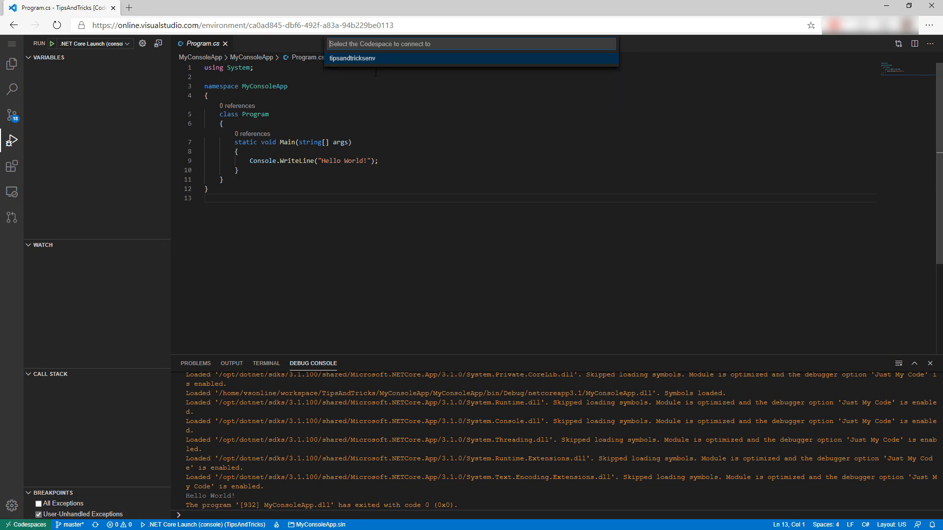
click(352, 58)
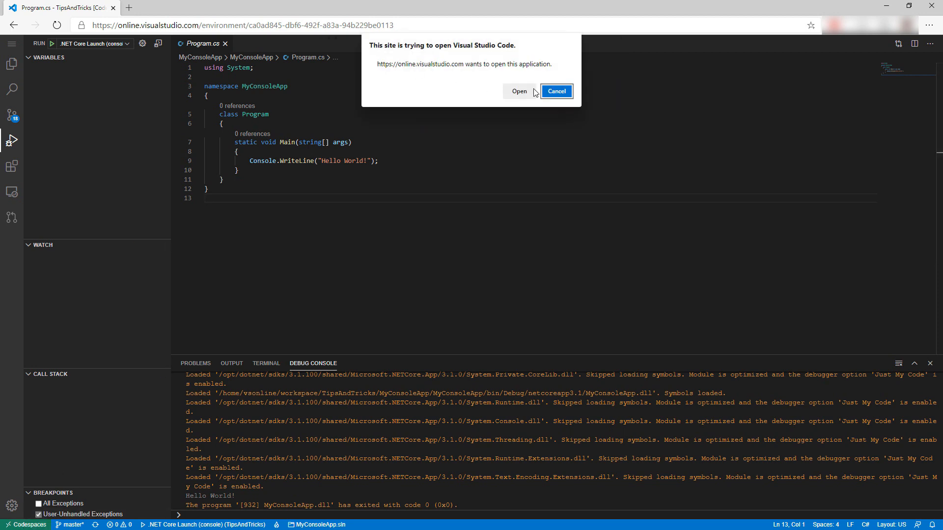
click(519, 91)
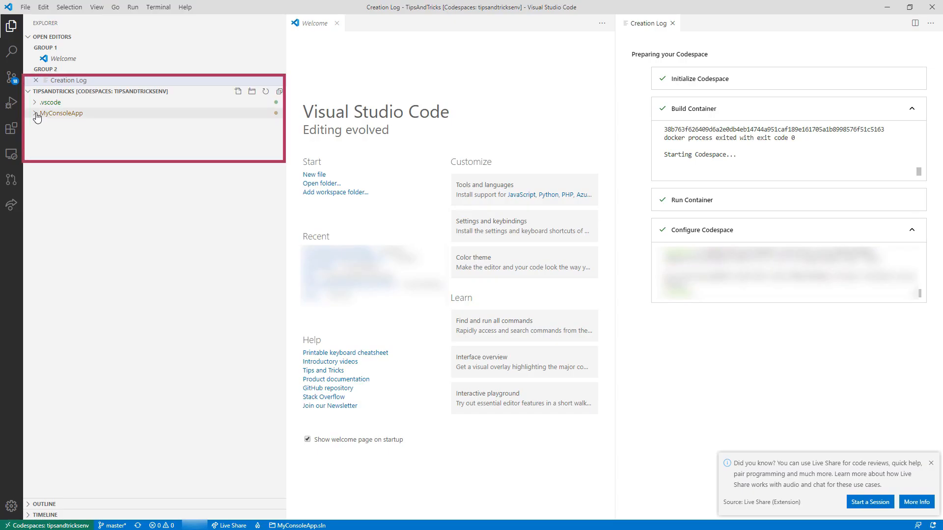
Step: Expand MyConsoleApp to reveal .vs, the project folder and MyConsoleApp.sln
click(61, 112)
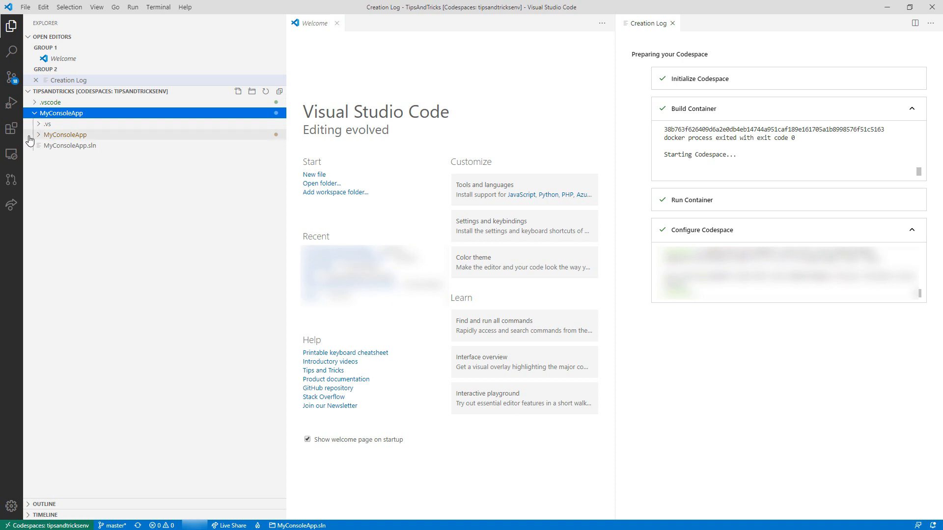
mouse_move(11, 154)
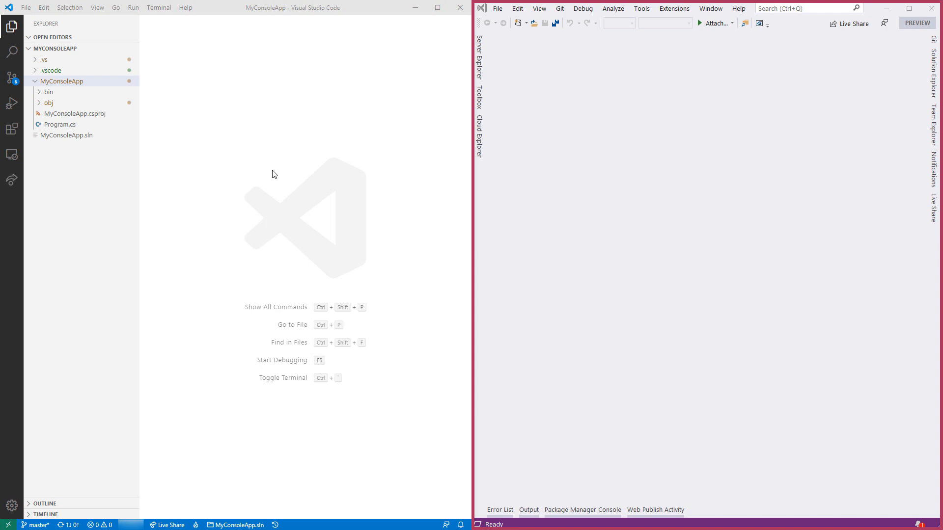
Step: Start a Live Share session in VS Code and join it from Visual Studio
click(12, 179)
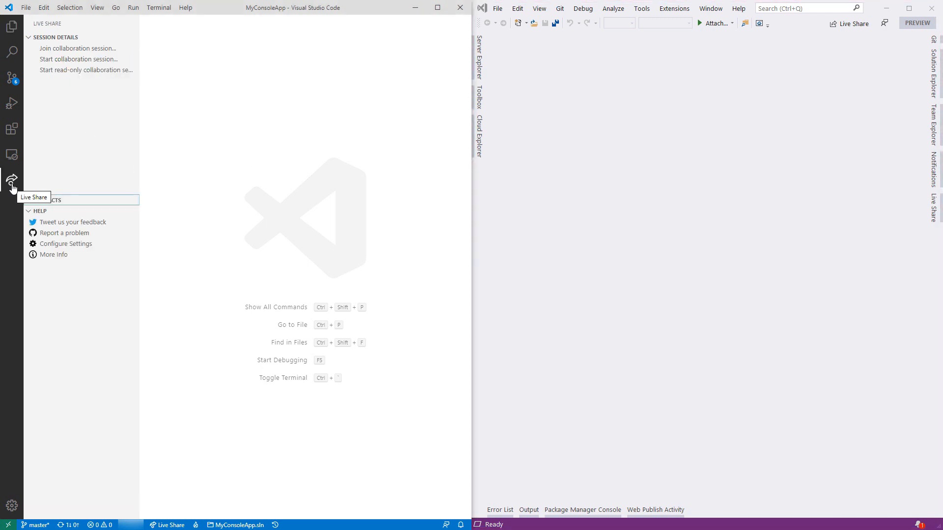
click(78, 59)
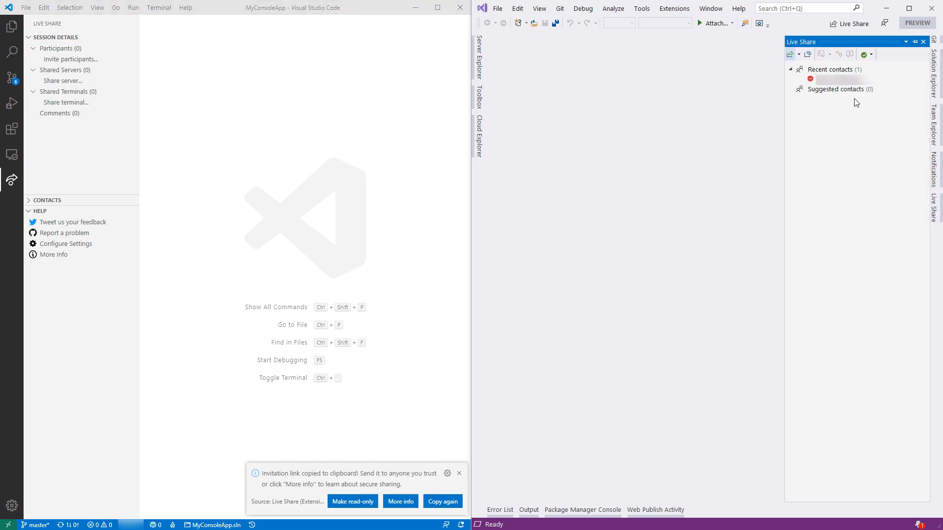
click(809, 54)
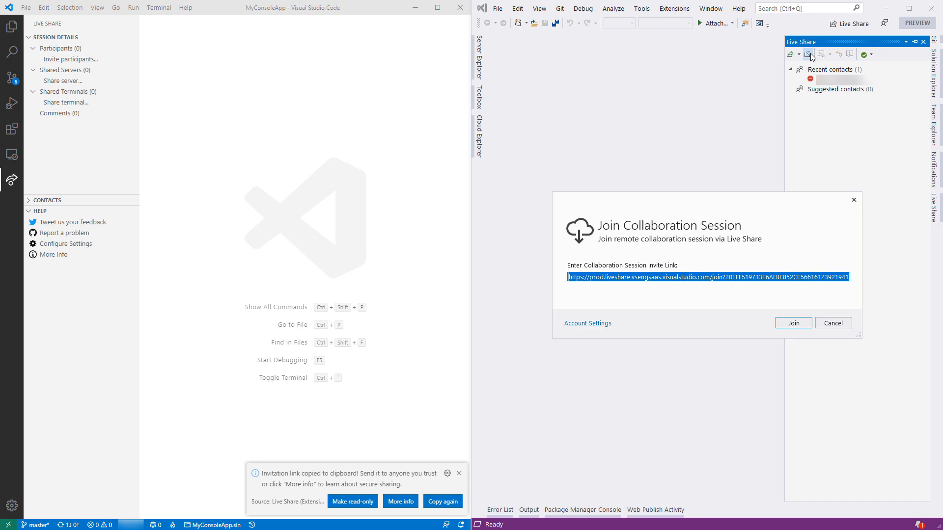
click(793, 323)
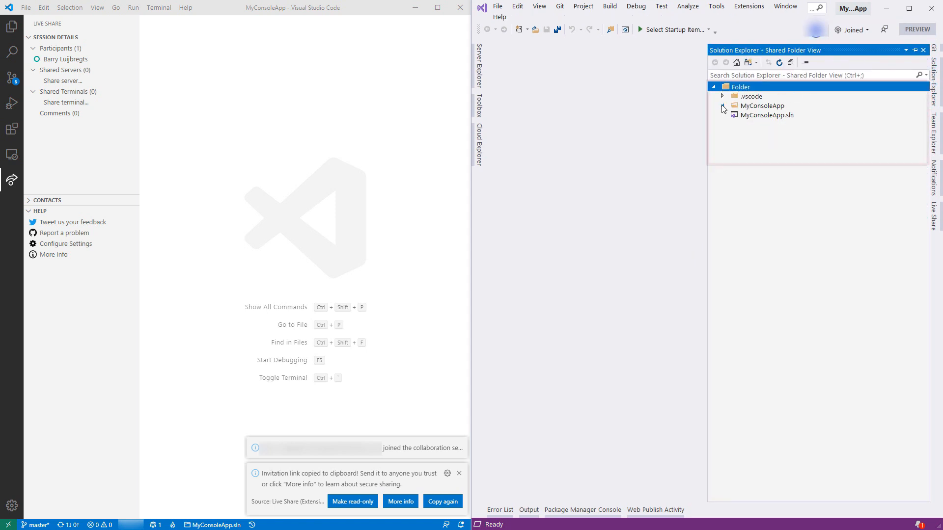
Step: Open shared Program.cs in Visual Studio and type a second Console.WriteLine ('Collabo…')
click(722, 106)
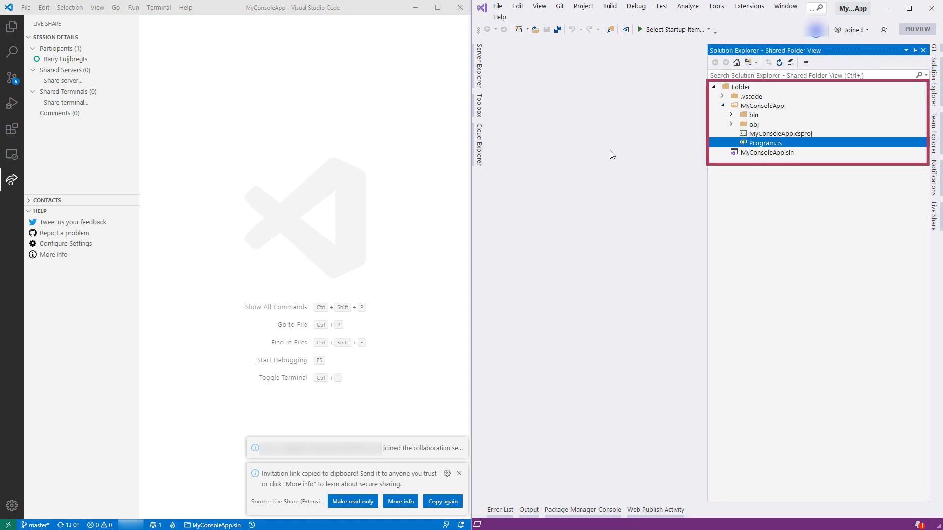
double_click(766, 143)
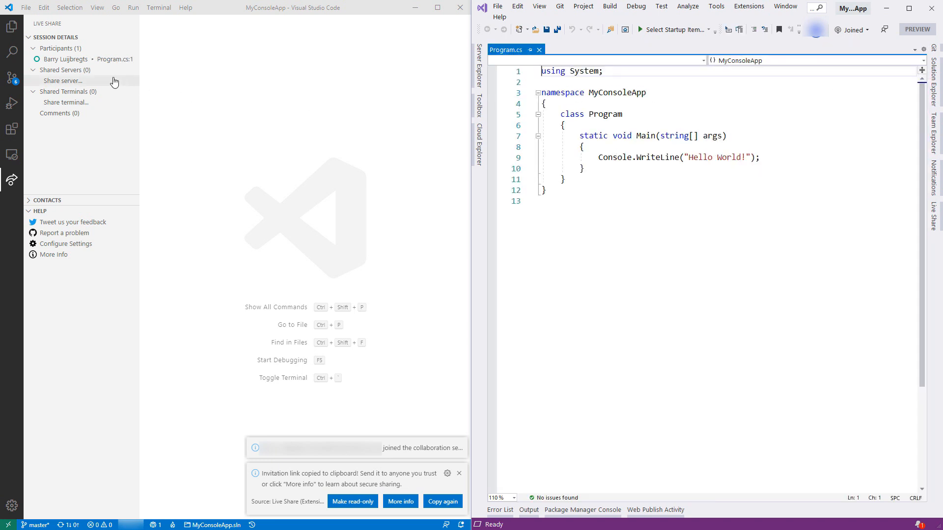
click(12, 26)
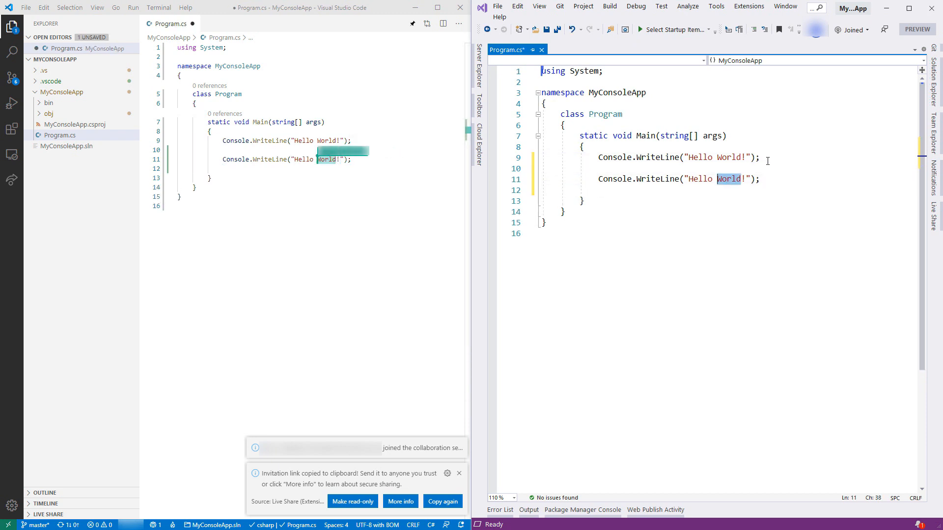
text(Collabo)
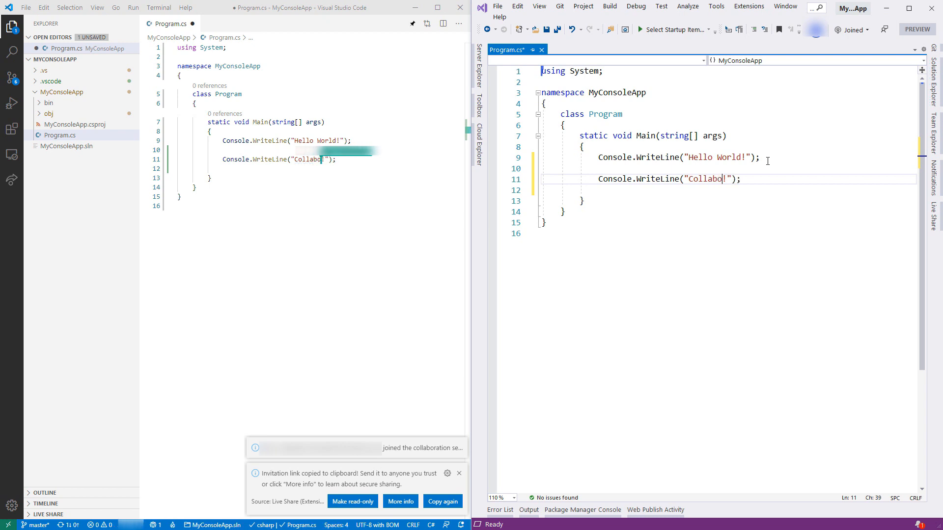